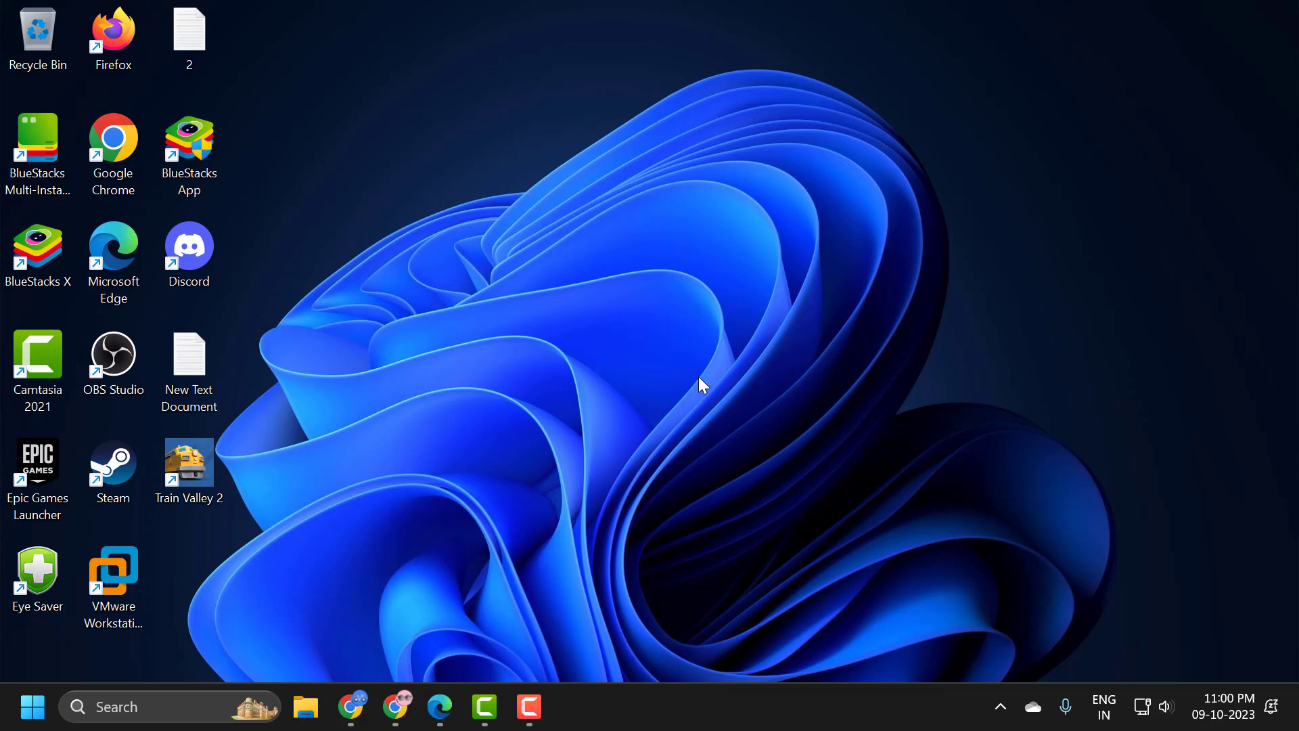
{"action": "mouse_move", "coordinate": [530, 591]}
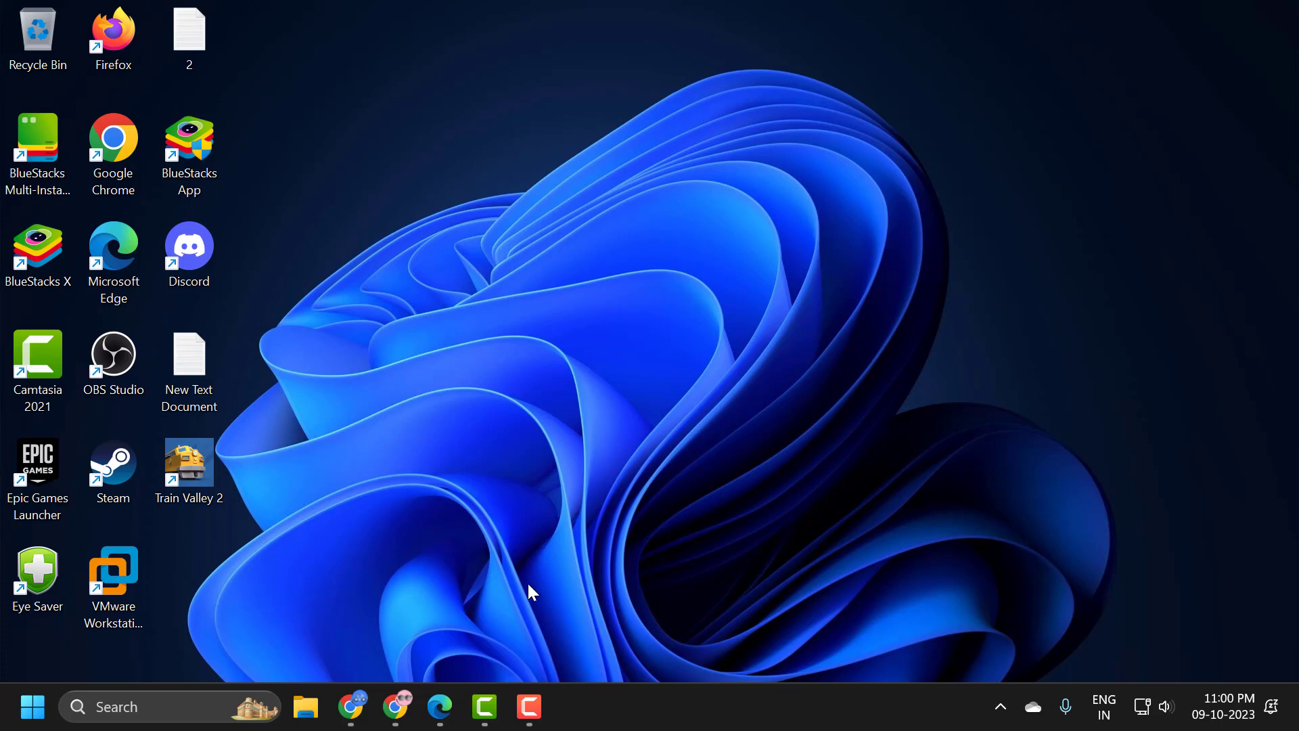
Launch Edge, open Settings from the ... menu, and go to the Sidebar page.
{"action": "left_click", "coordinate": [440, 707]}
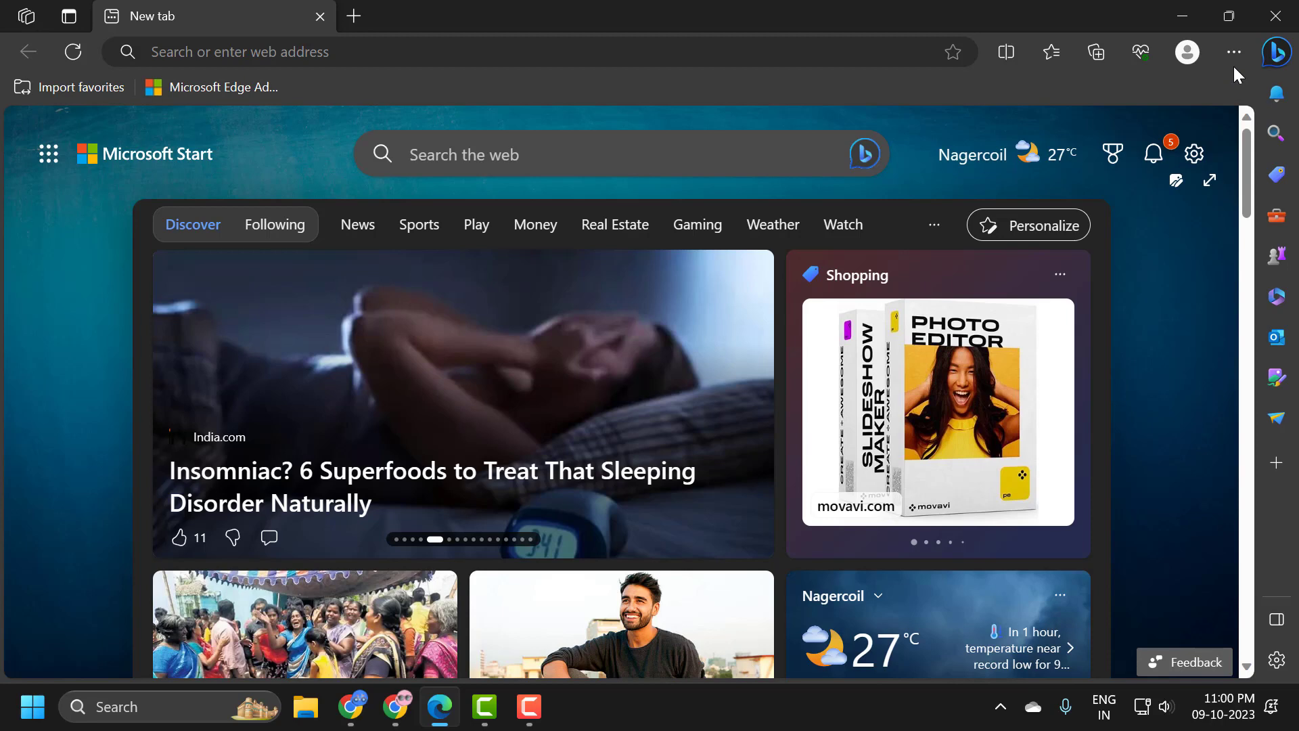
{"action": "left_click", "coordinate": [1233, 52]}
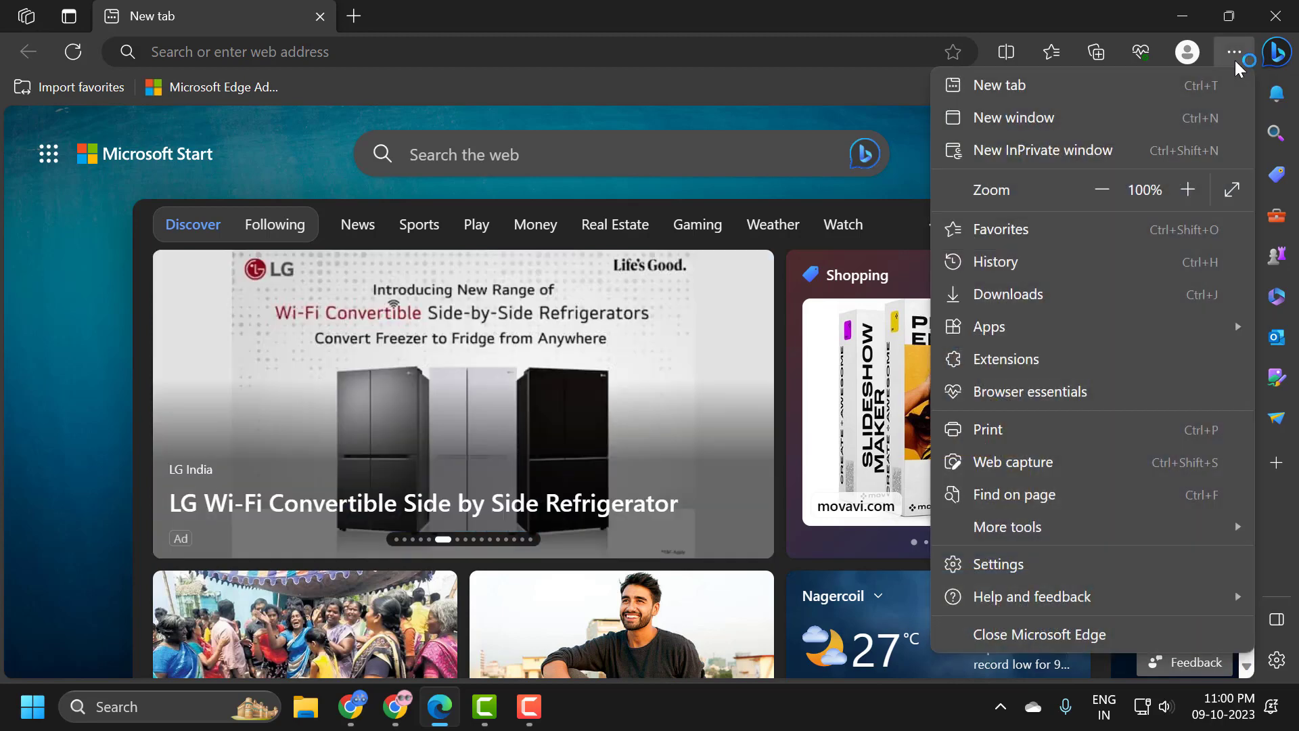
{"action": "left_click", "coordinate": [997, 564]}
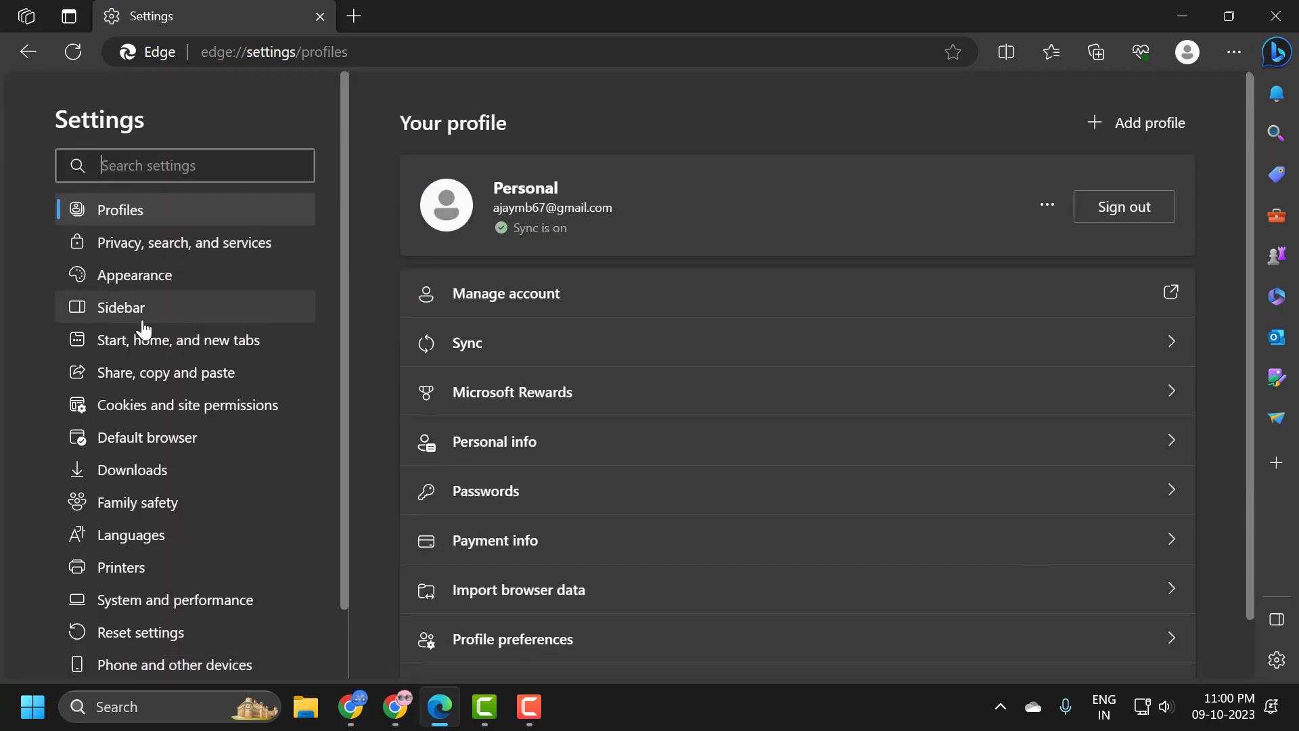
{"action": "left_click", "coordinate": [121, 307]}
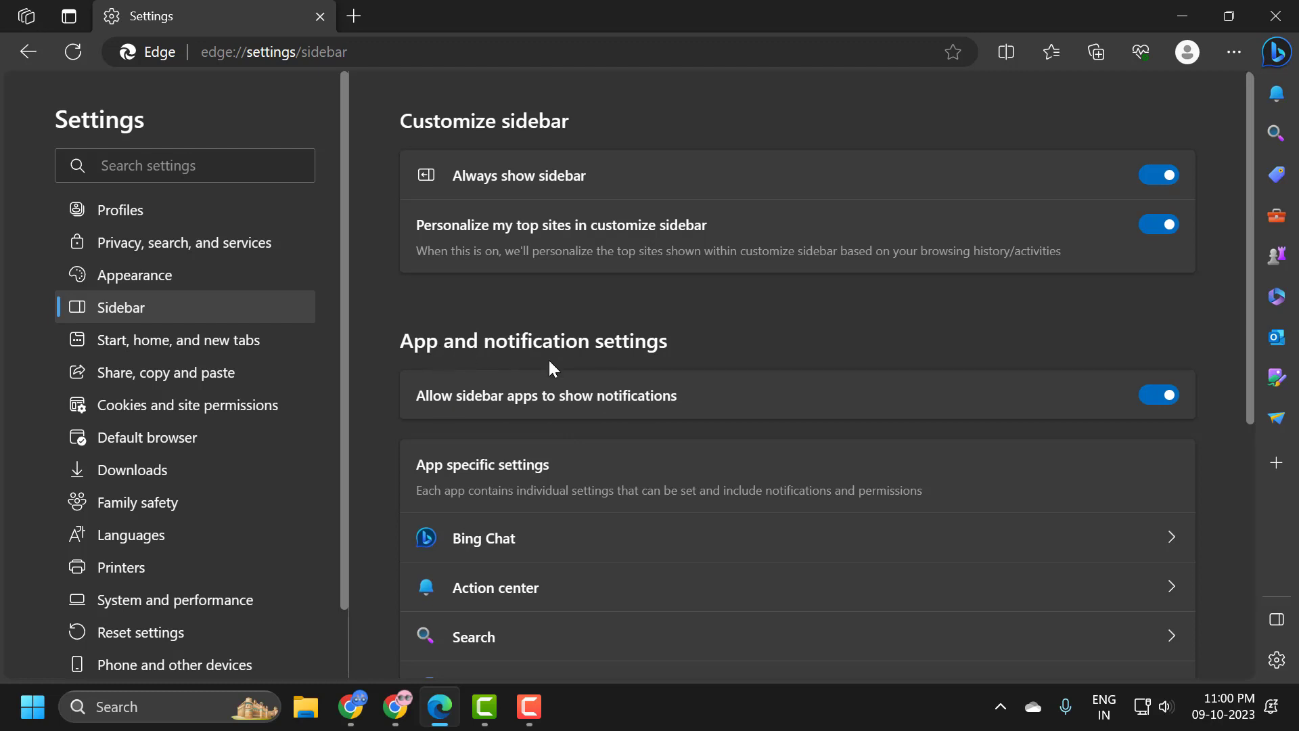
{"action": "mouse_move", "coordinate": [705, 354]}
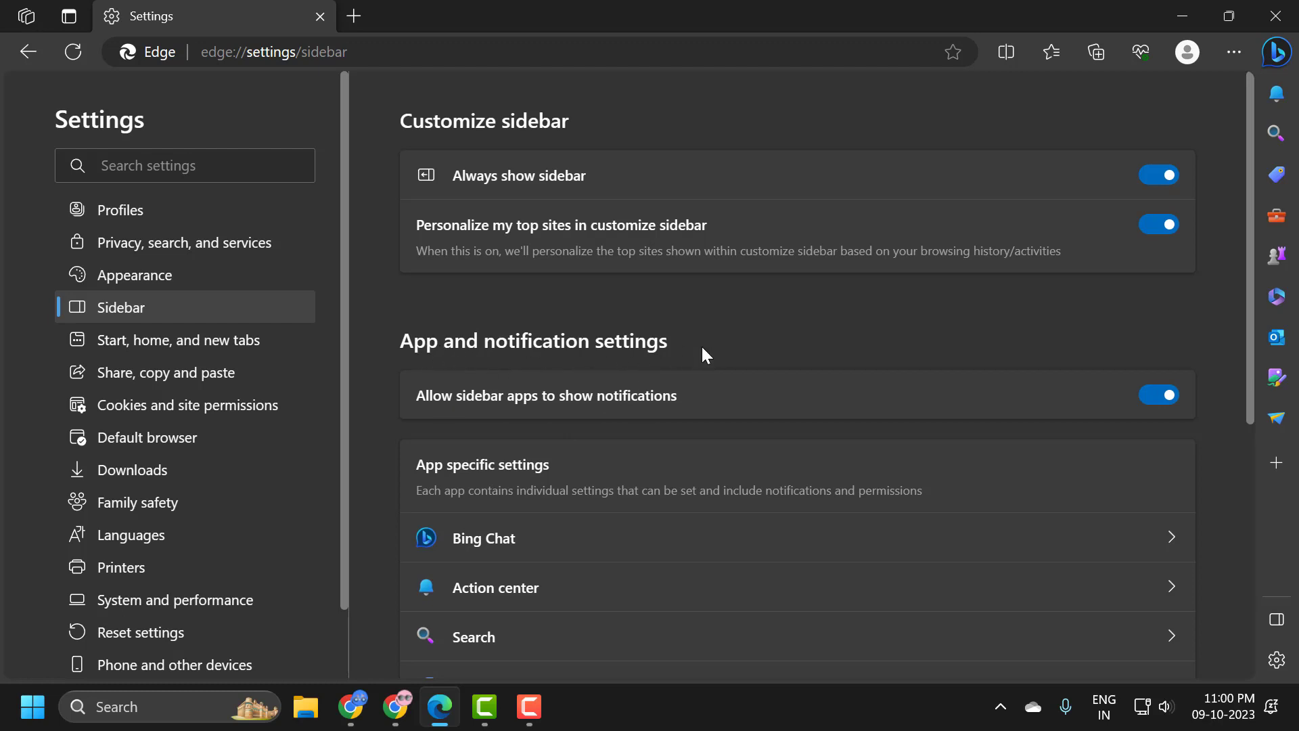
Open the Bing Chat page under App specific settings.
{"action": "left_click", "coordinate": [484, 538]}
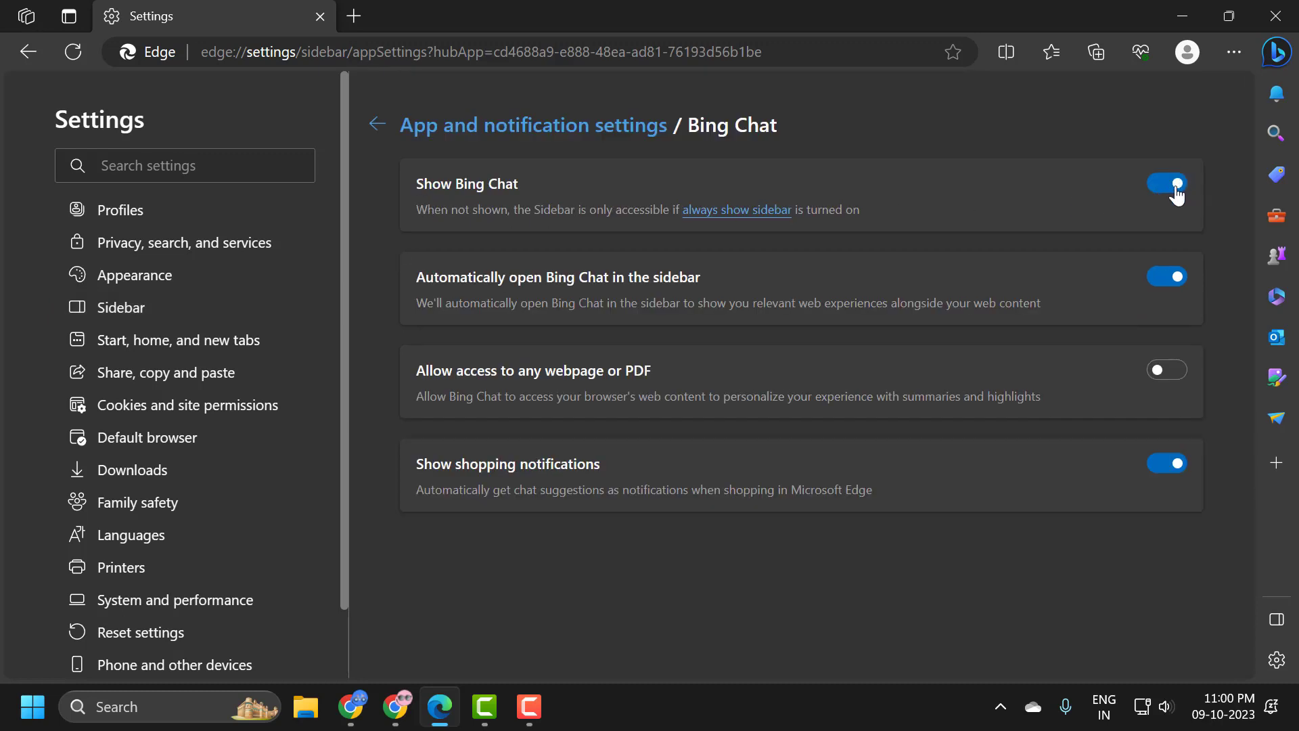
{"action": "left_click", "coordinate": [1166, 184]}
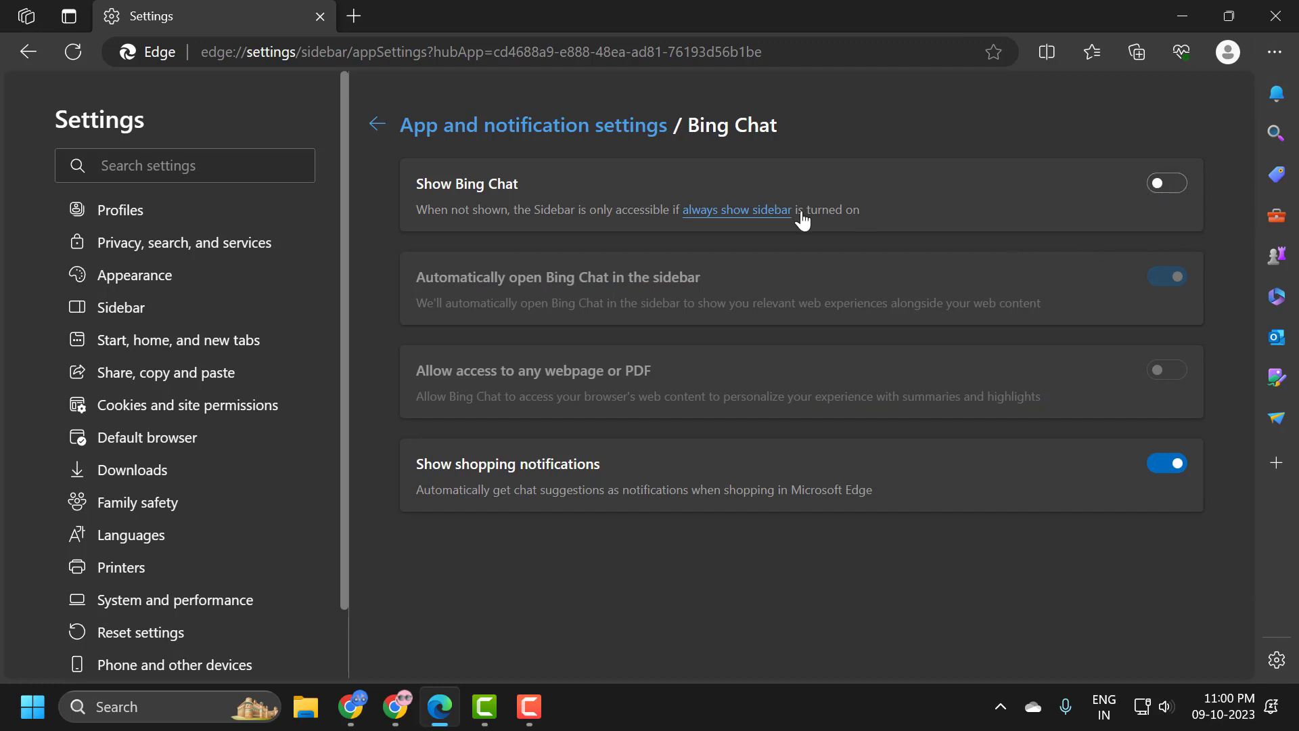
{"action": "left_click", "coordinate": [1167, 184]}
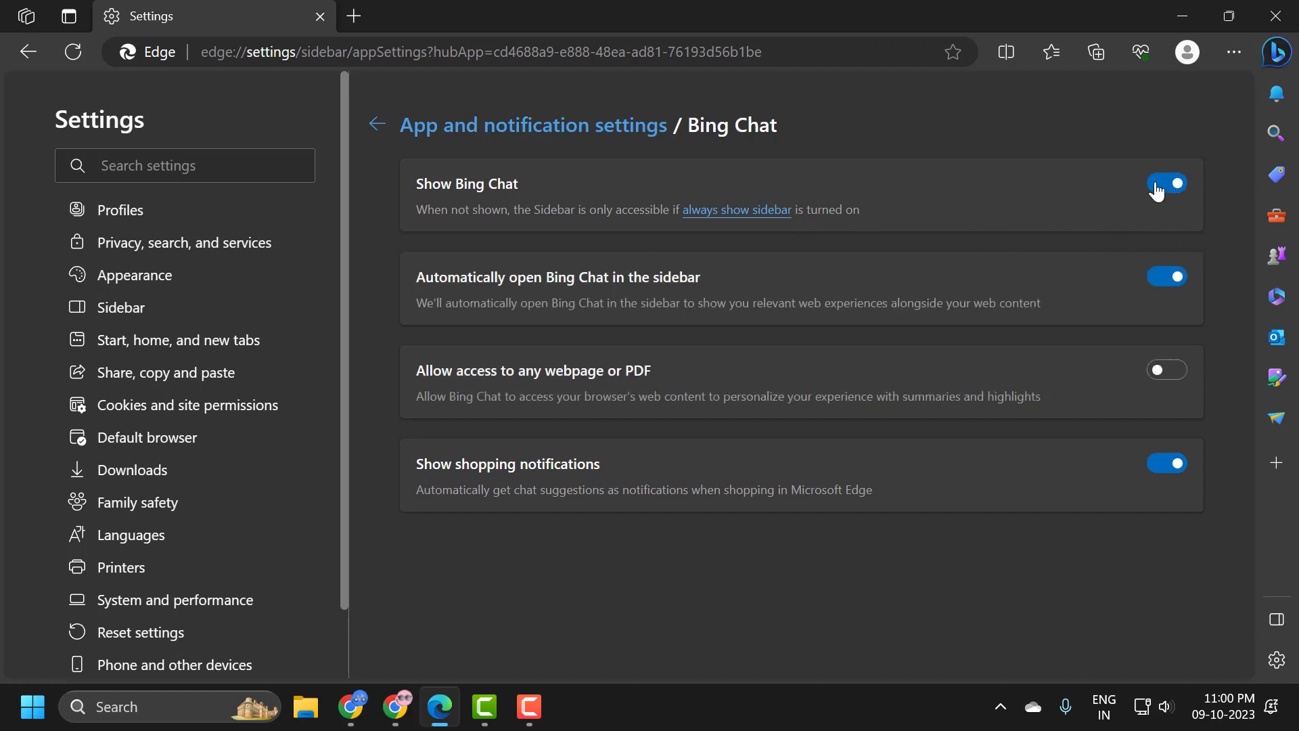
{"action": "left_click", "coordinate": [1166, 184]}
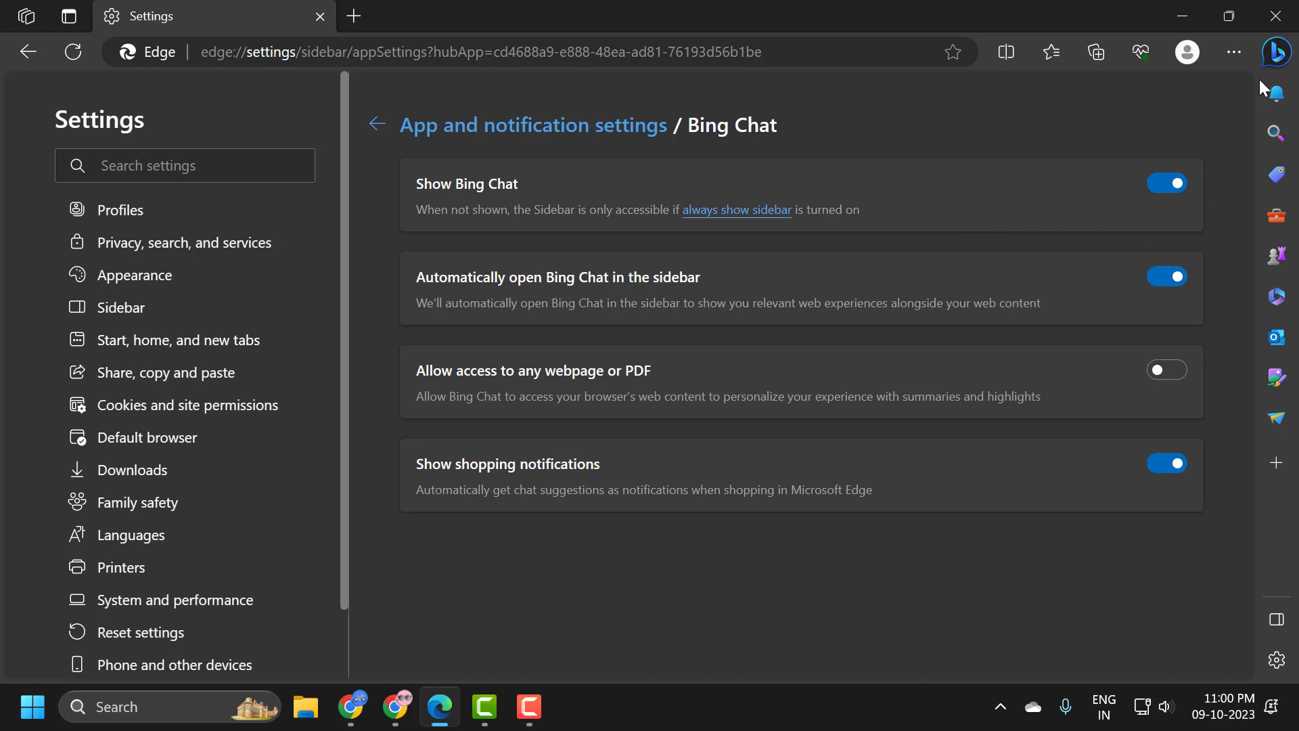
{"action": "left_click", "coordinate": [1278, 52]}
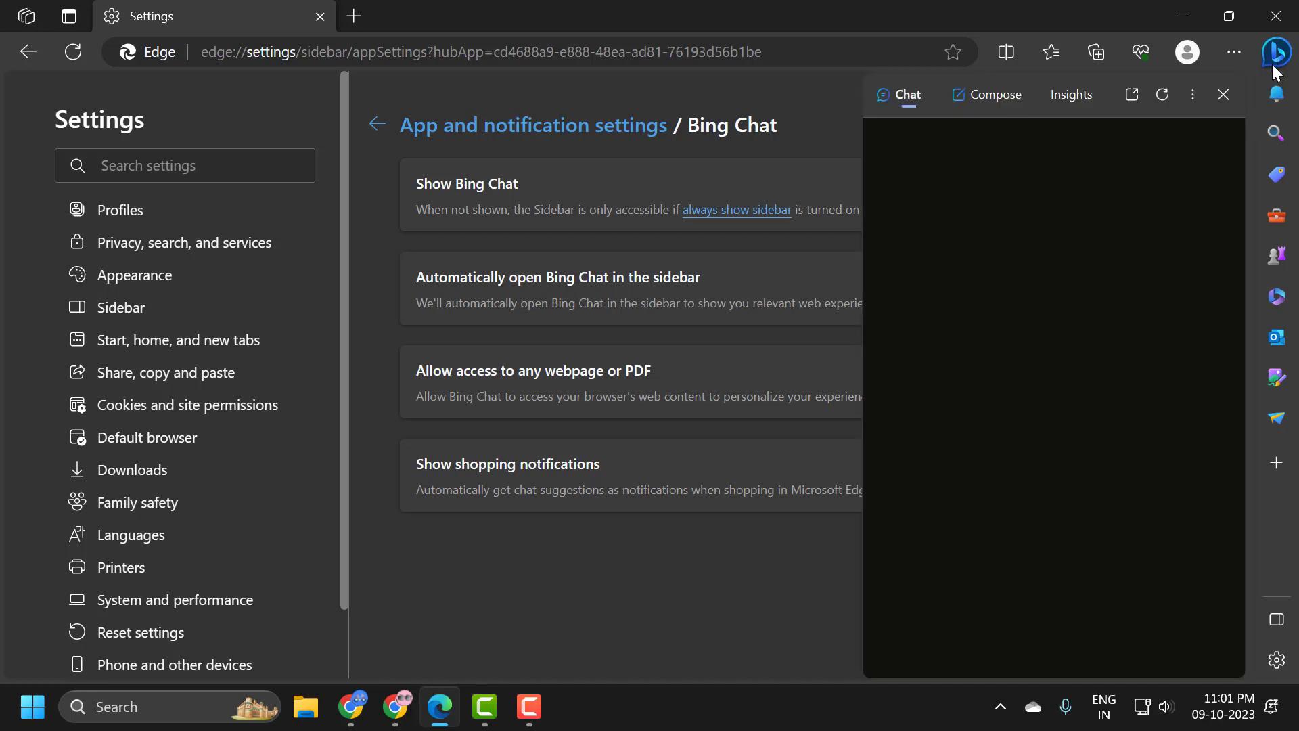
{"action": "left_click", "coordinate": [1222, 95]}
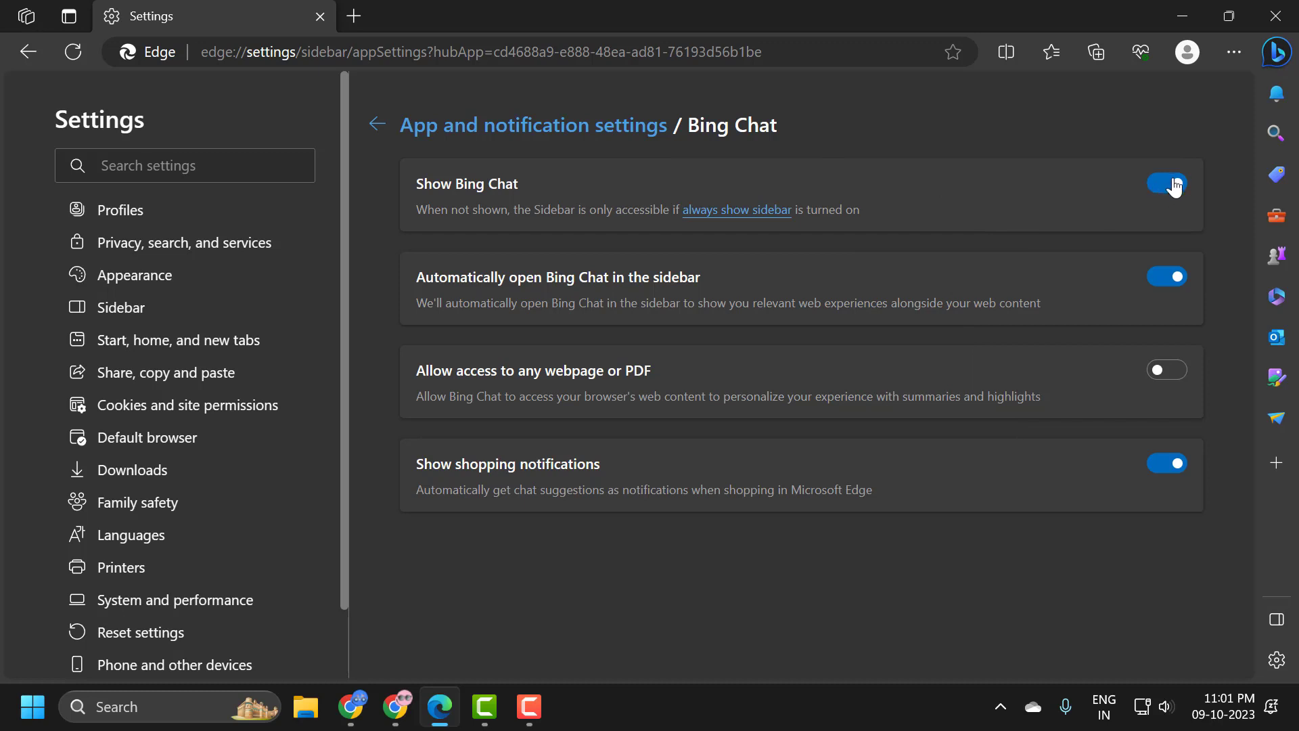
Switch the Show Bing Chat toggle off, removing the Bing icon from the toolbar.
{"action": "left_click", "coordinate": [1166, 184]}
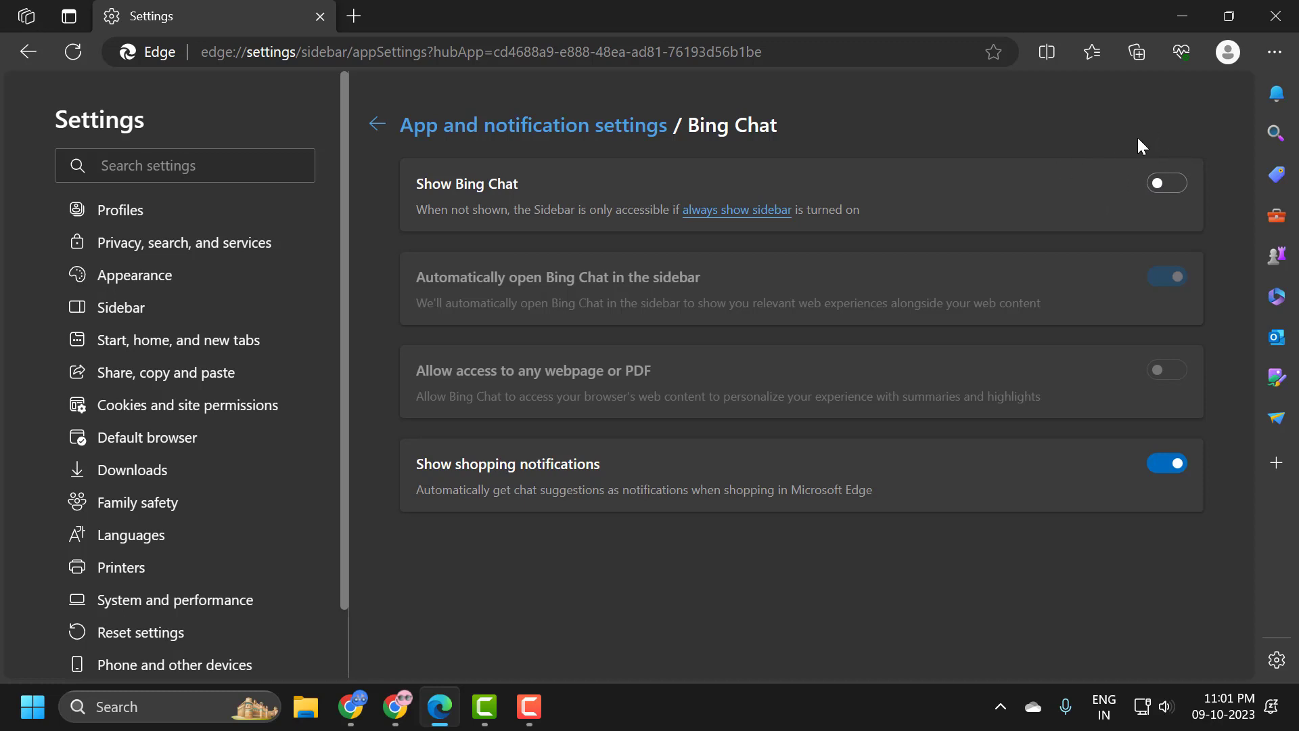
{"action": "mouse_move", "coordinate": [1046, 188]}
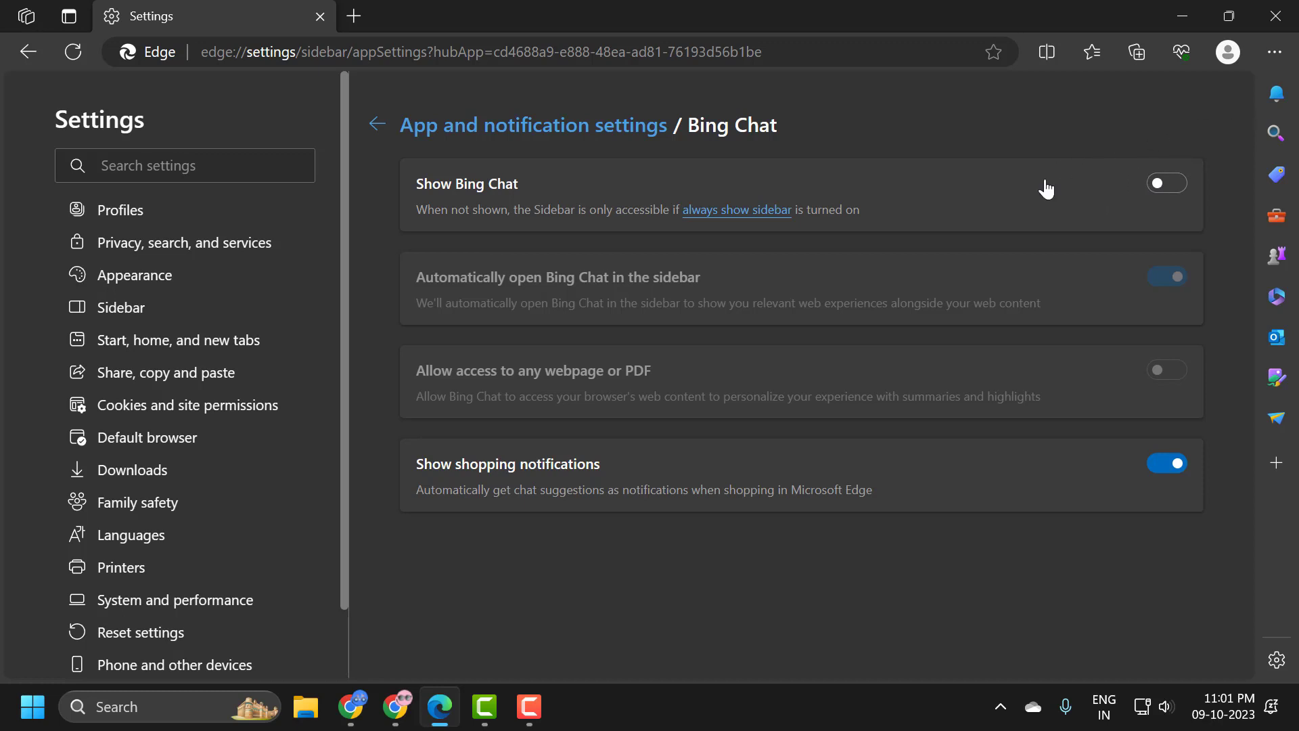
{"action": "mouse_move", "coordinate": [683, 618]}
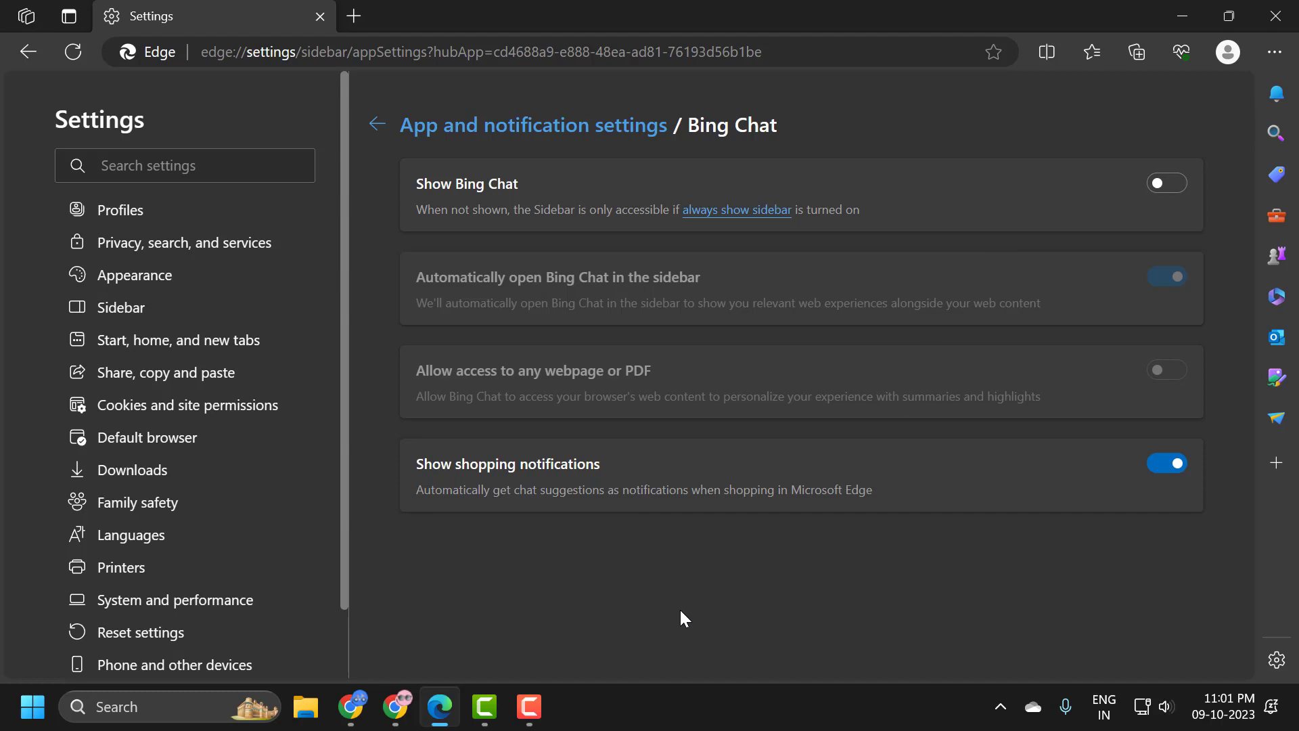